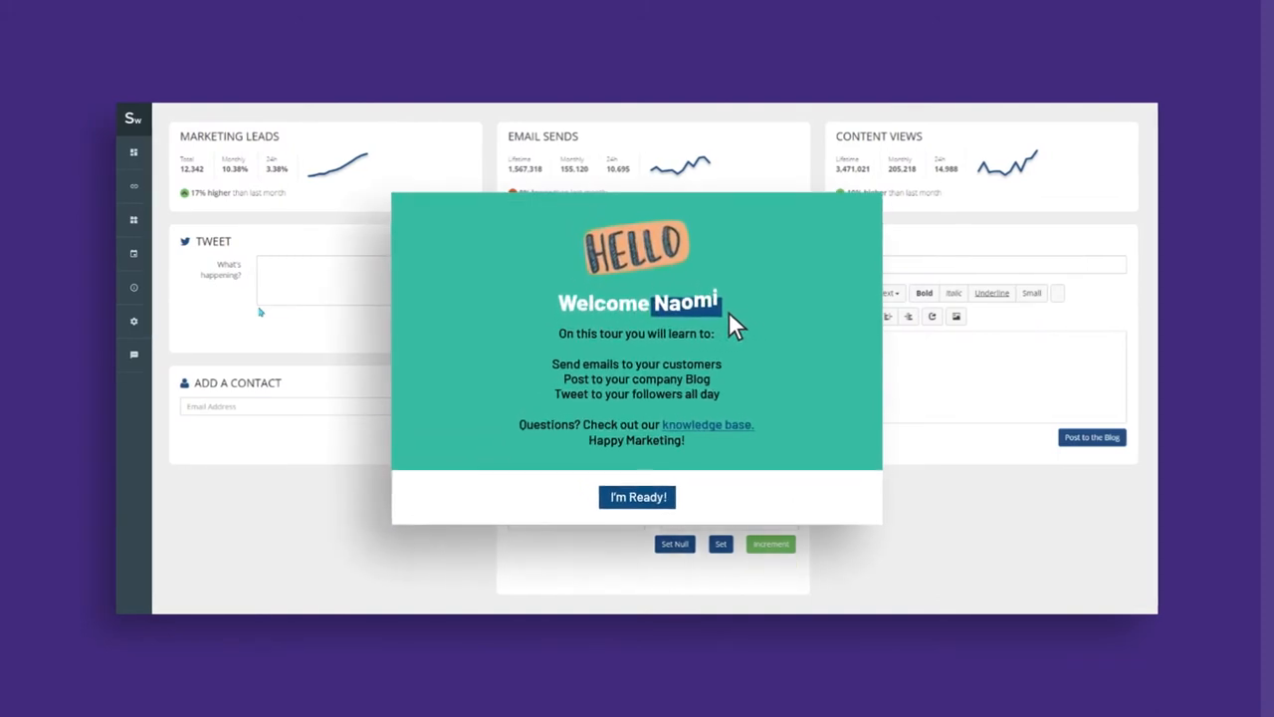
# Step: Accept the welcome guide with 'I'm Ready!' and show My Segments, listing 'Admins trending down in logins' (23 contacts)
pyautogui.click(637, 497)
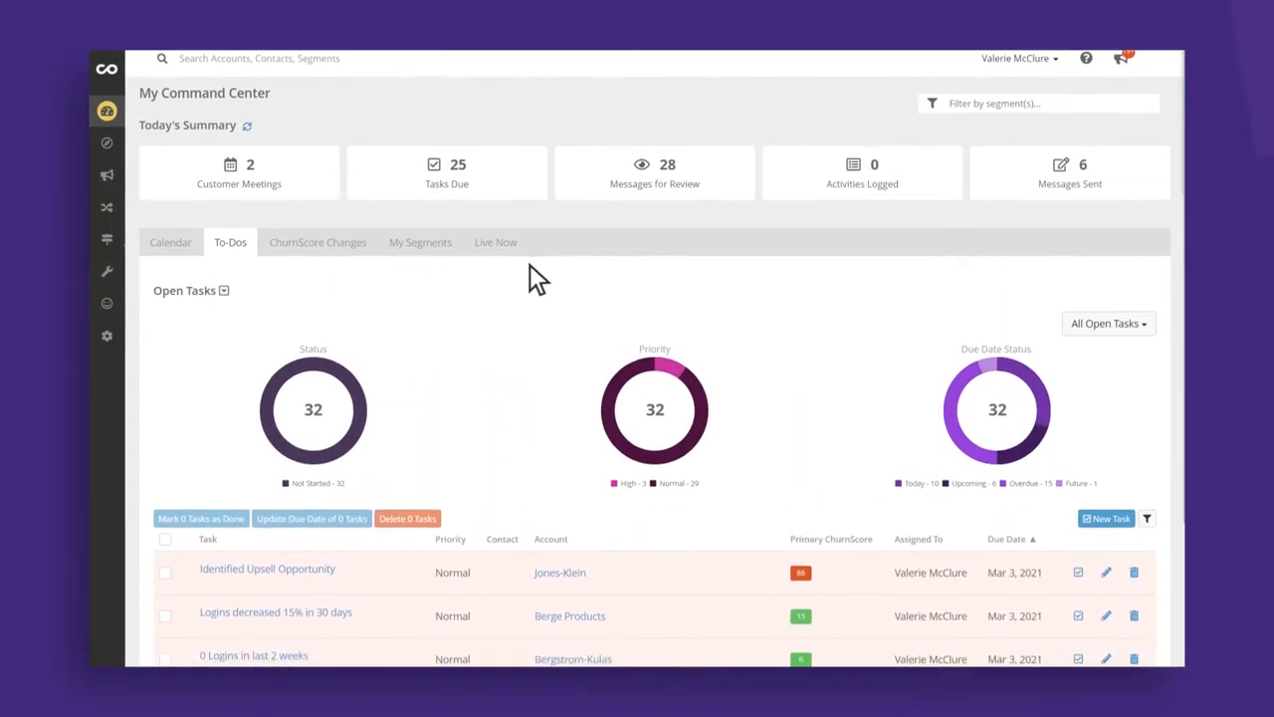
pyautogui.click(418, 213)
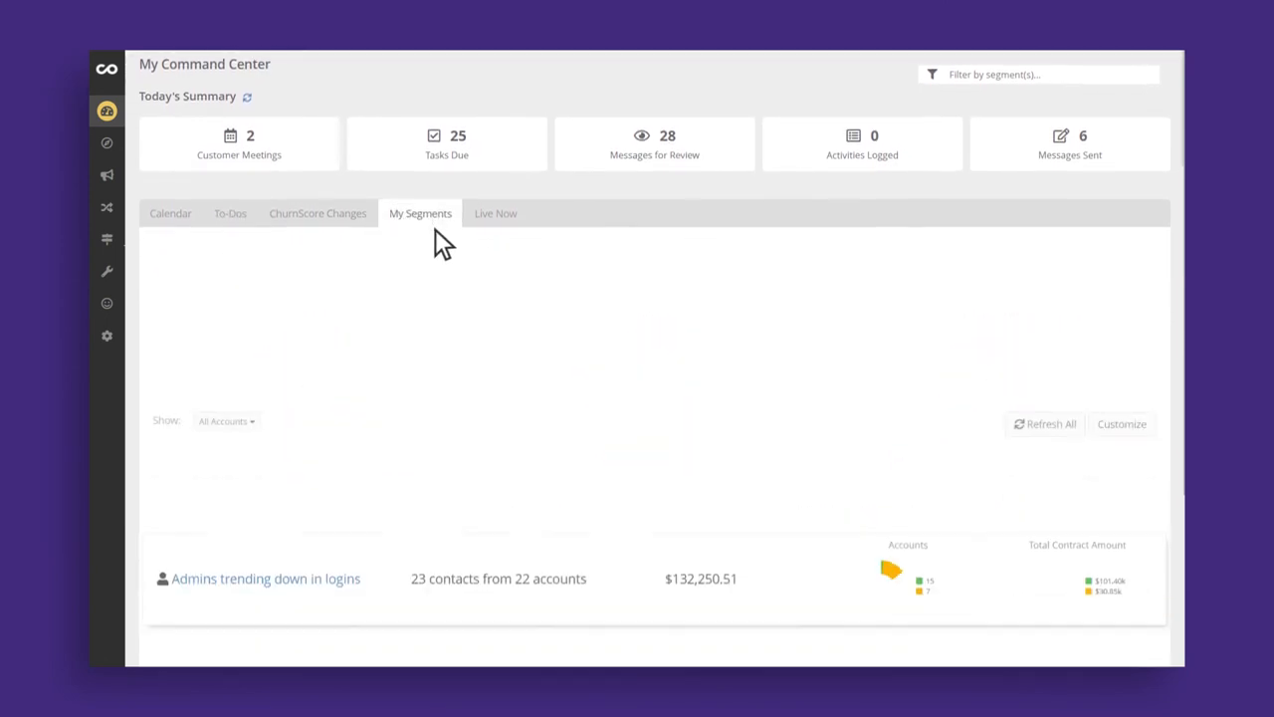